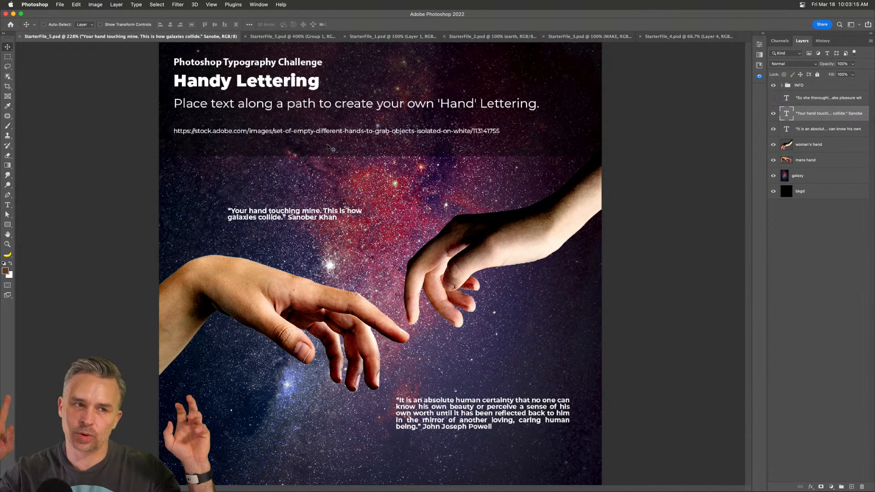
# Hide the quote text layer, the INFO heading group and the remaining text layers.
pyautogui.click(774, 129)
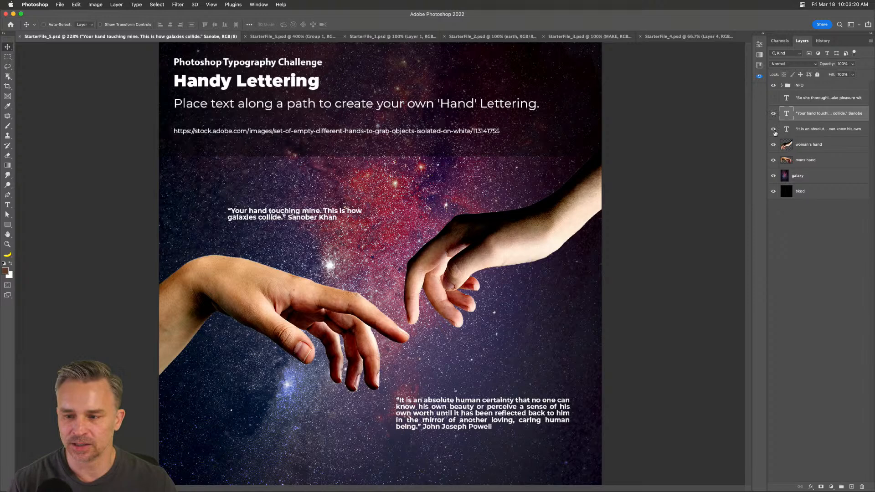
pyautogui.press('Tab')
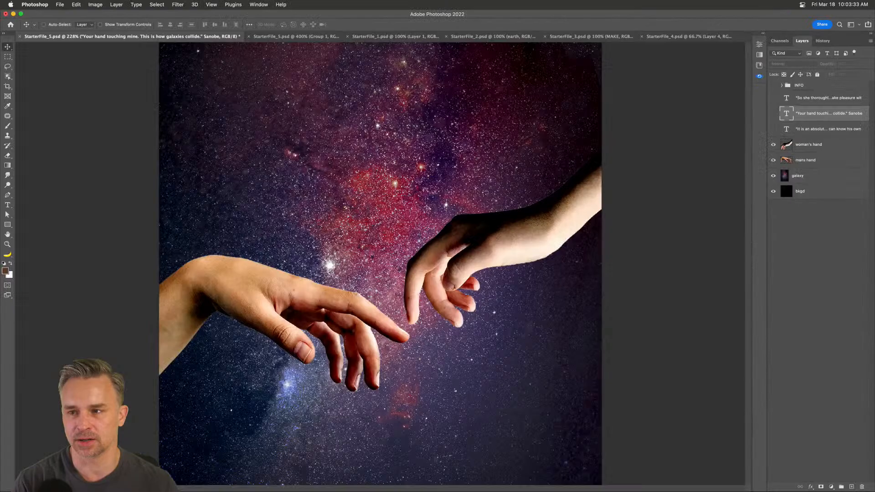
# Show the 'Your hand touching mine' quote layer and hide the long John Joseph Powell quote.
pyautogui.click(821, 113)
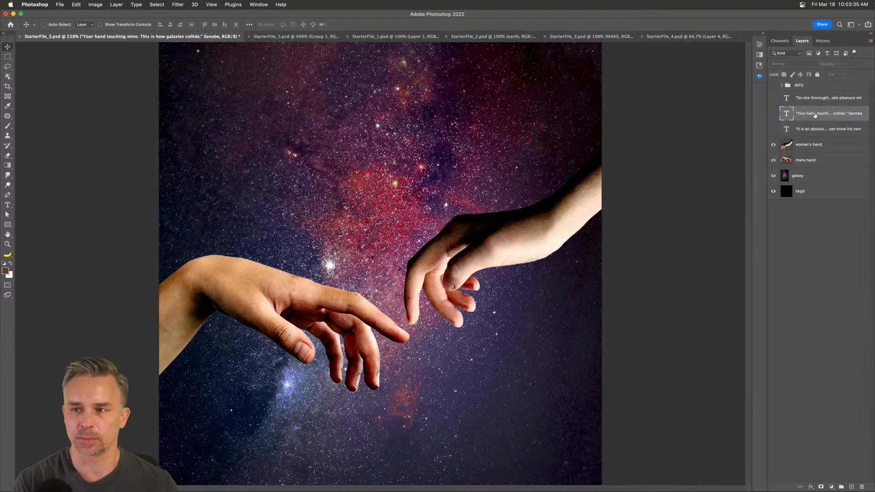
pyautogui.click(808, 144)
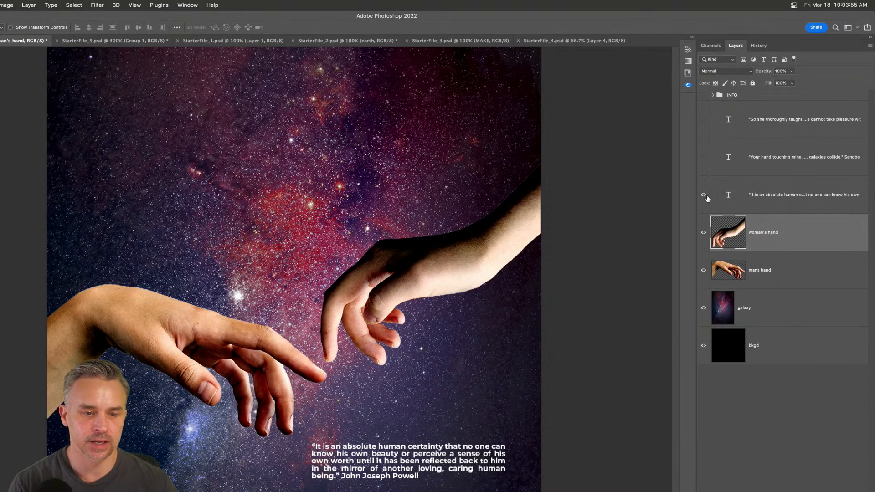
pyautogui.click(704, 195)
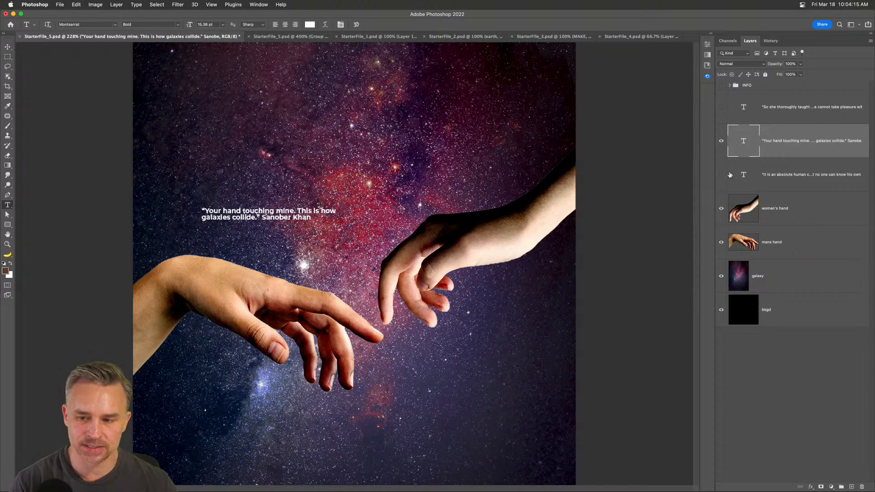
# Create large 'Your hand touching mine' type over black and draw a curved path beneath.
pyautogui.doubleClick(249, 211)
pyautogui.write('Your hand touching mine')
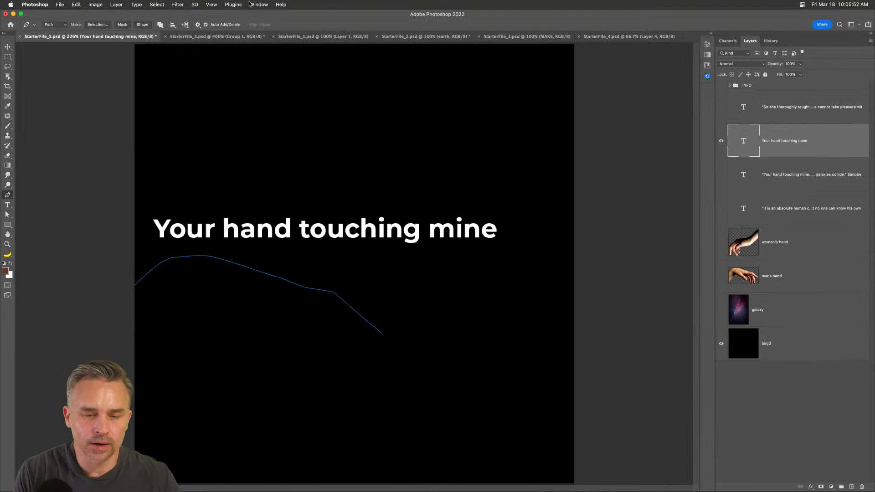
# Type 'Your hand touching mine' onto the curved work path and commit it.
pyautogui.click(259, 5)
pyautogui.write('Your hand touching mine')
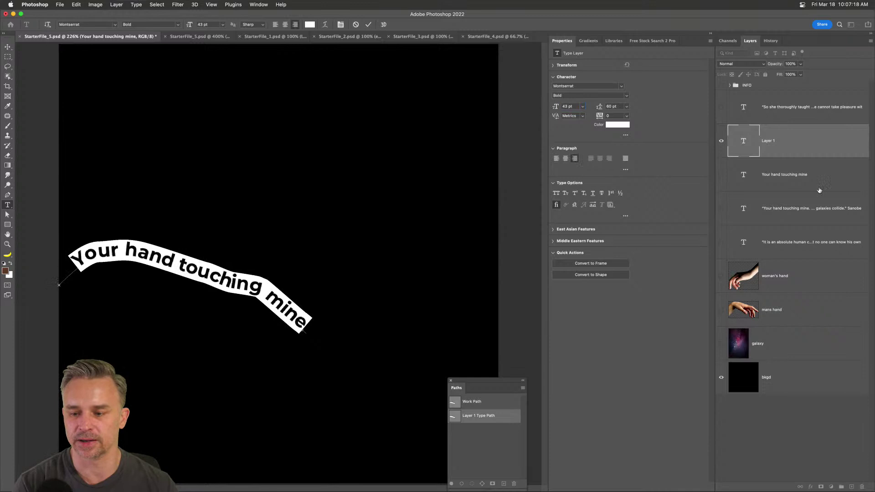
# Trace the upper hand's edge with the Pen tool and save the path as 'left hand'.
pyautogui.click(721, 310)
pyautogui.write('left hand')
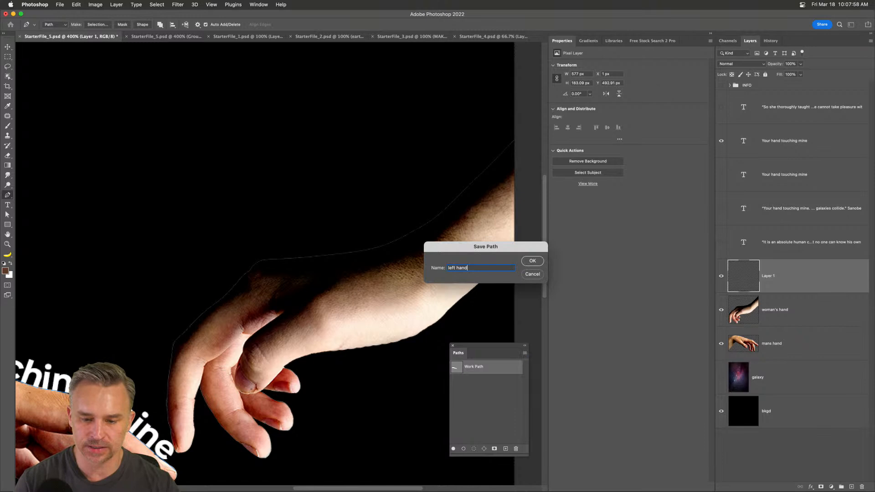
pyautogui.click(531, 261)
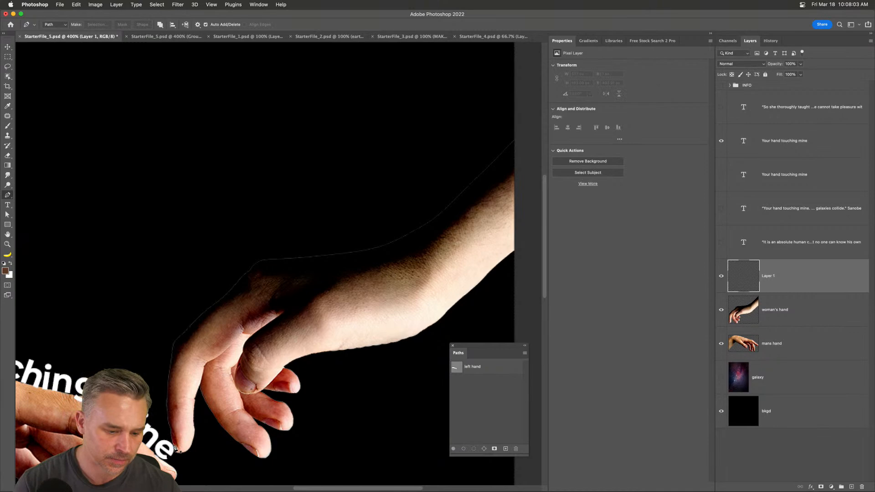
# Trace a new work path down the lower hand's finger edge and open the quote layer.
pyautogui.click(177, 339)
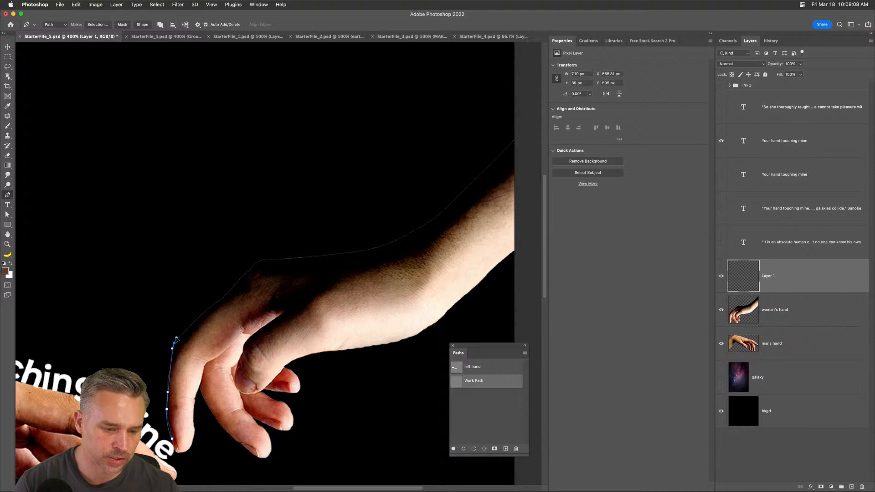
pyautogui.click(262, 261)
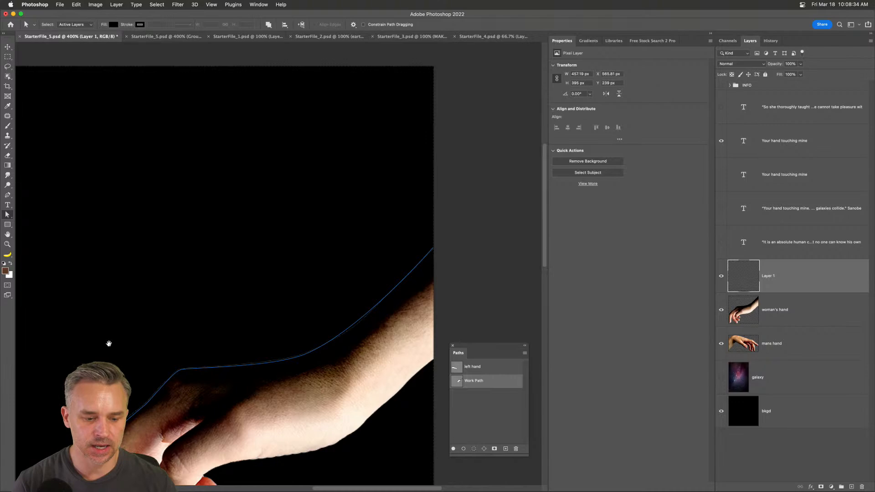
pyautogui.click(810, 208)
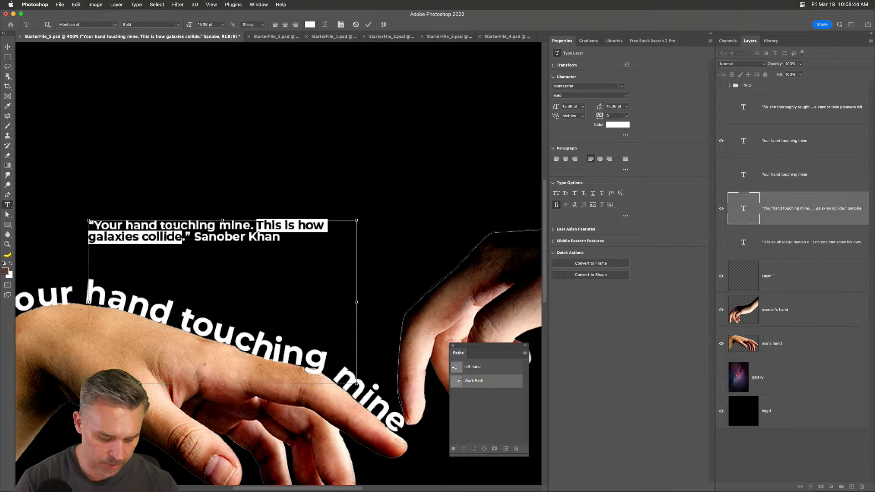
# Type 'This is how galaxies collide' along the hand outline in white Montserrat Bold.
pyautogui.click(782, 275)
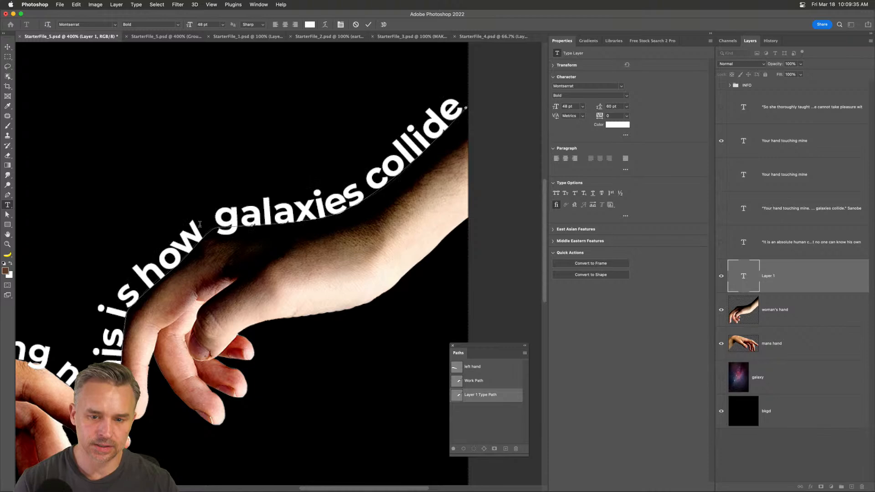
pyautogui.click(565, 158)
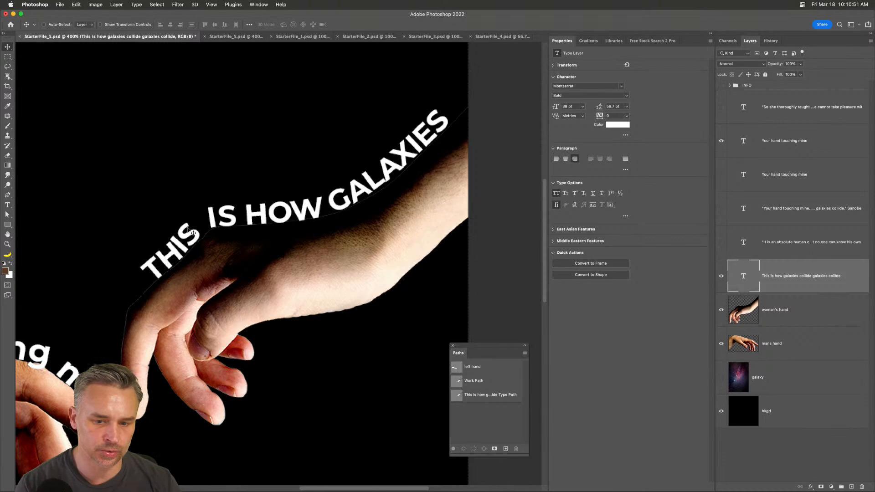
# Apply All Caps to the 'Your hand touching mine' path text, adjusting size and tracking.
pyautogui.click(8, 204)
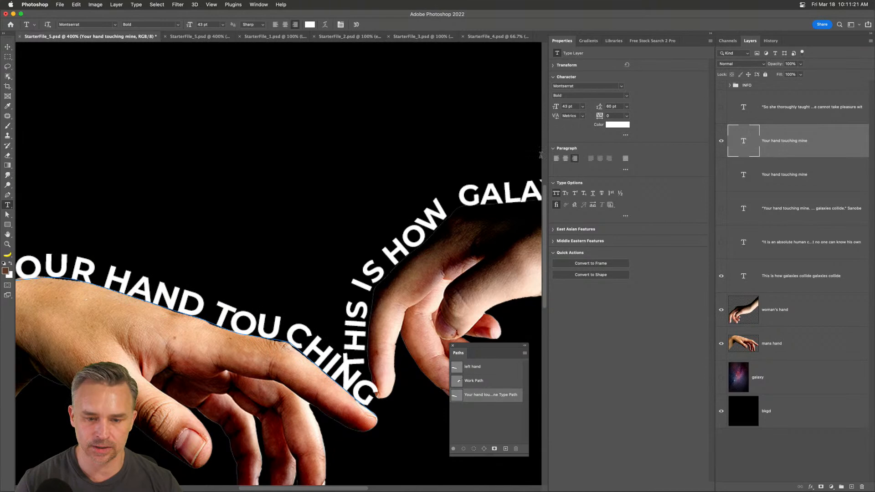
# Set the galaxies line to 36 pt and adjust its letter spacing.
pyautogui.click(802, 276)
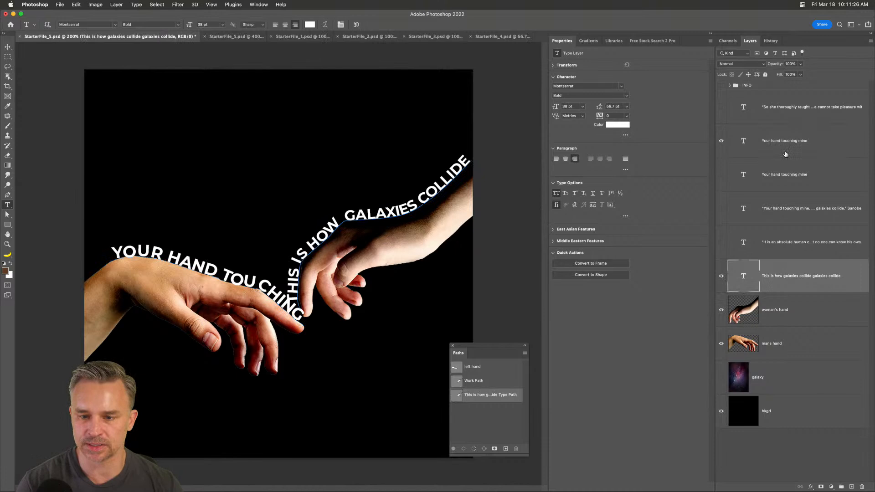
pyautogui.tripleClick(612, 106)
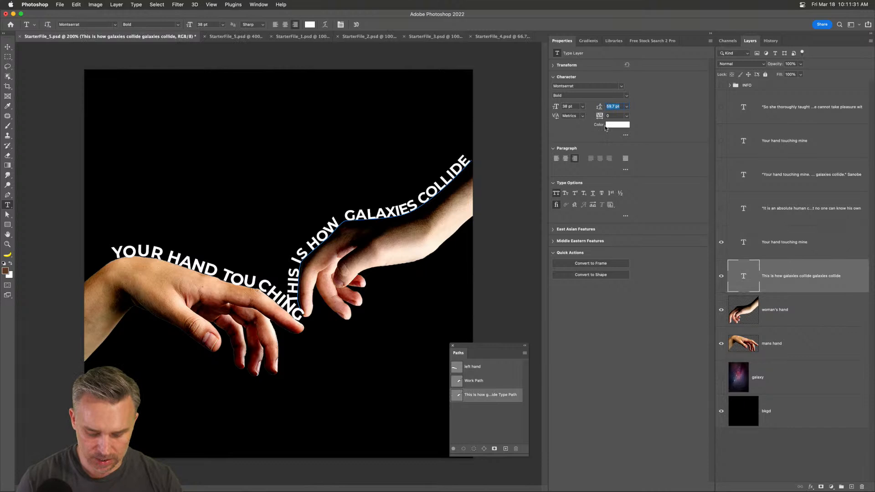
pyautogui.click(784, 242)
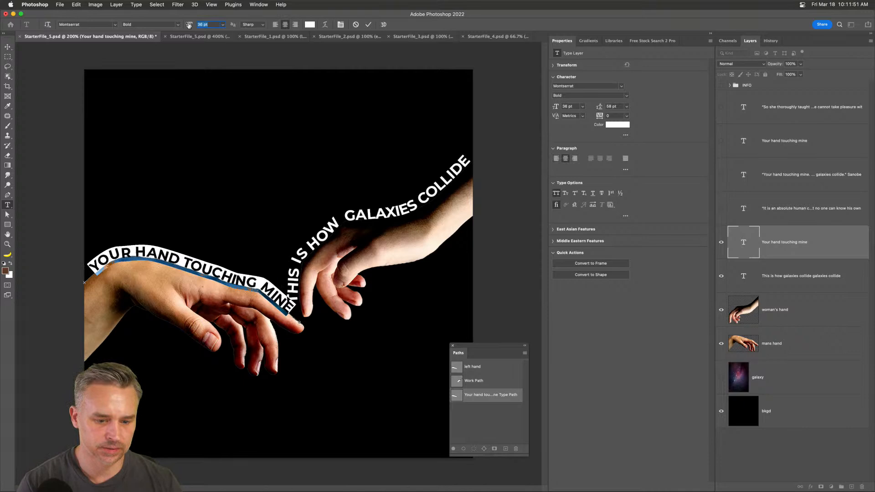
# Size the touching-mine line to 36 pt, then select both text layers.
pyautogui.click(801, 275)
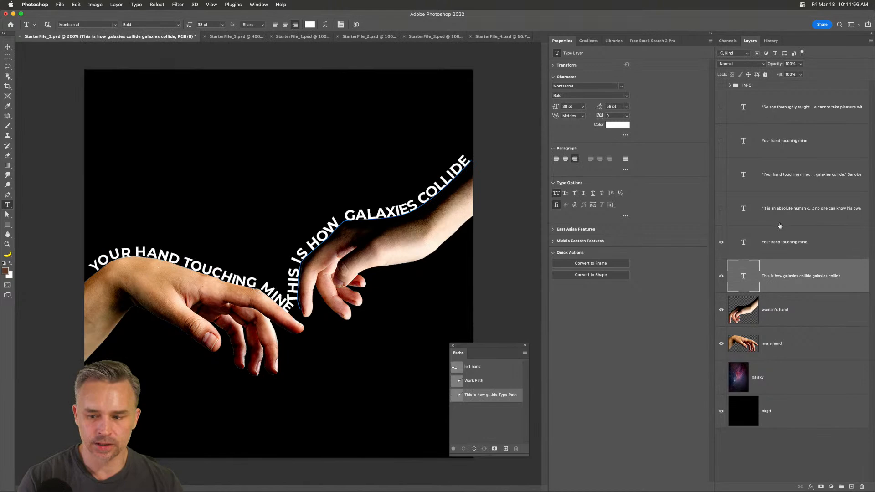
pyautogui.click(783, 242)
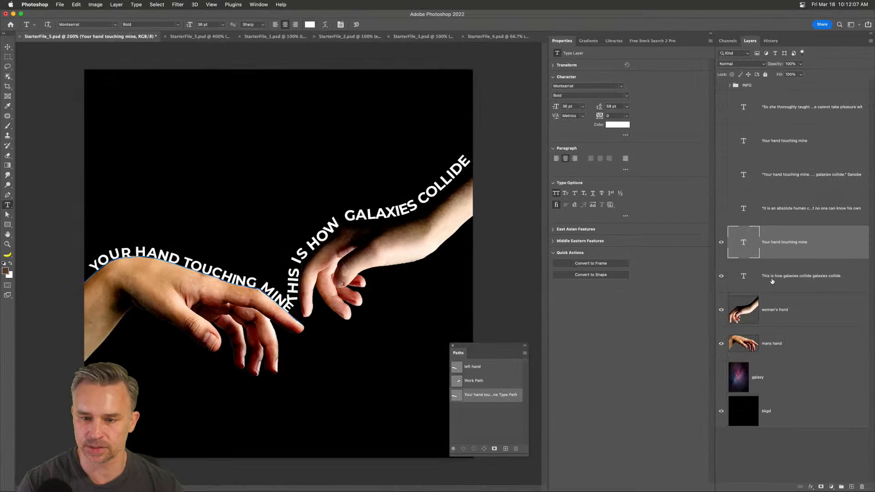
pyautogui.click(804, 276)
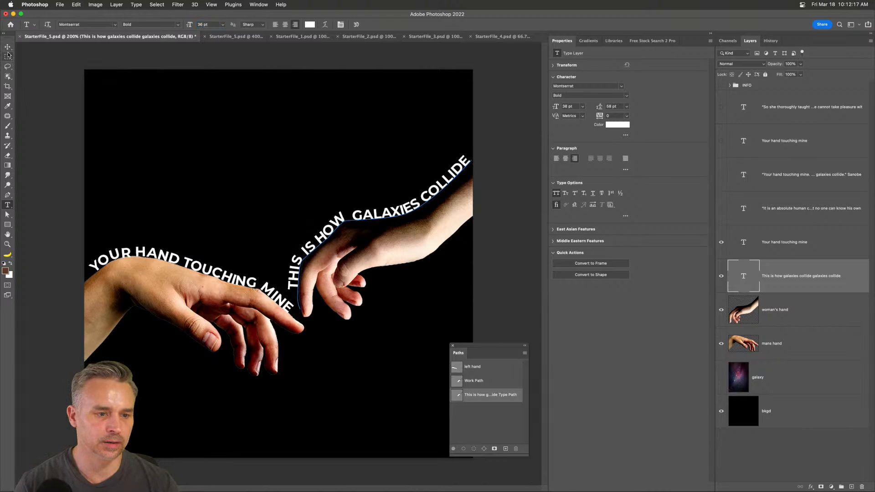
# Show the galaxy layer and clip it to the grouped hand layers.
pyautogui.click(722, 378)
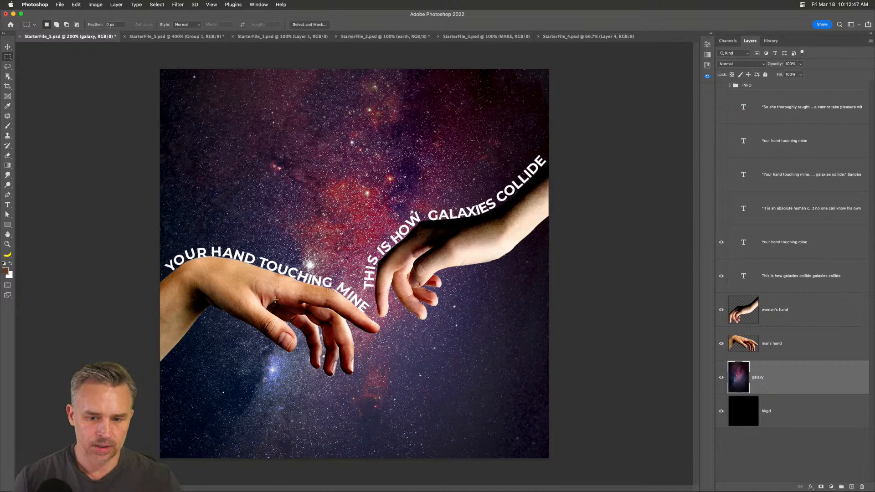
pyautogui.click(772, 343)
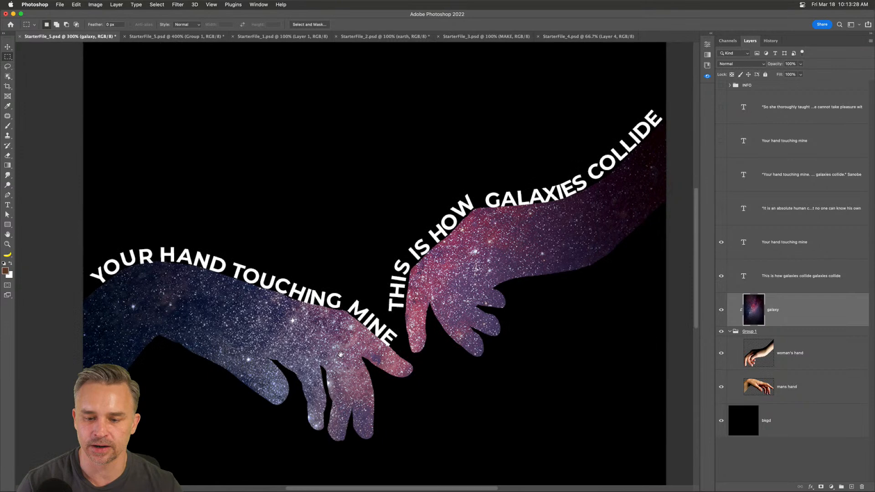
# Group the two path-text layers as 'type along a path' and hide the group.
pyautogui.click(787, 386)
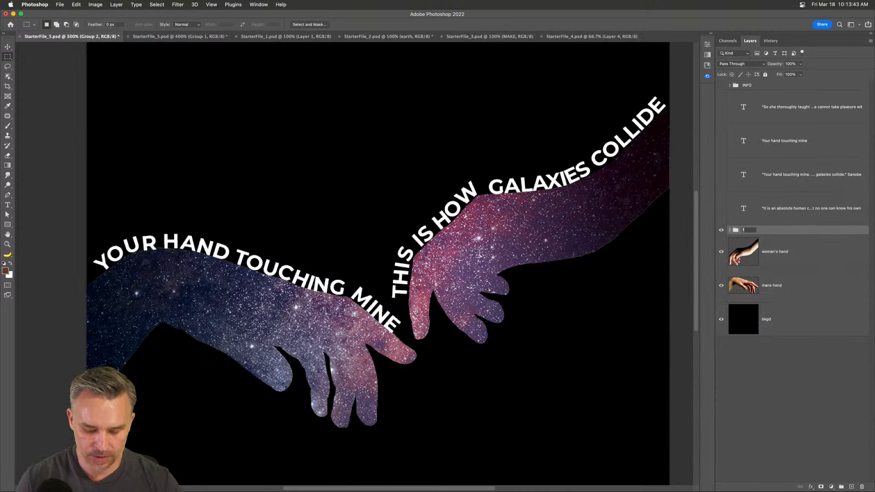
pyautogui.click(720, 230)
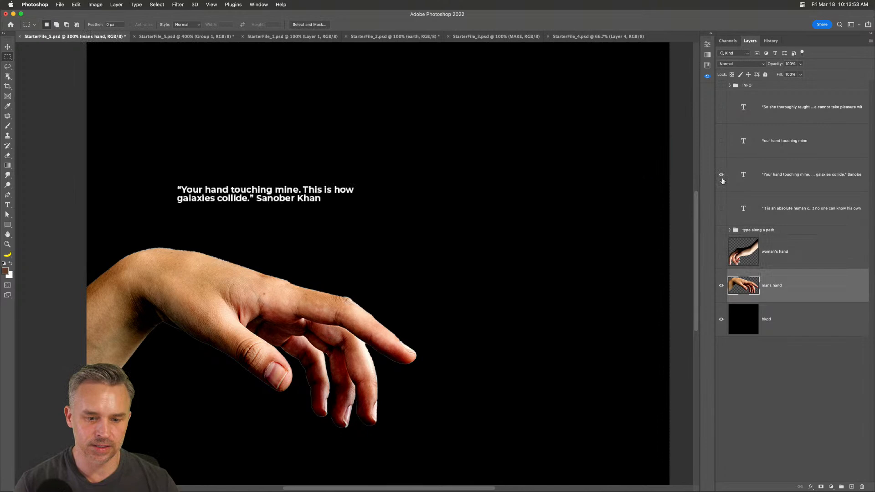
# Hide the short quote text and load the man's hand outline as a selection.
pyautogui.click(721, 107)
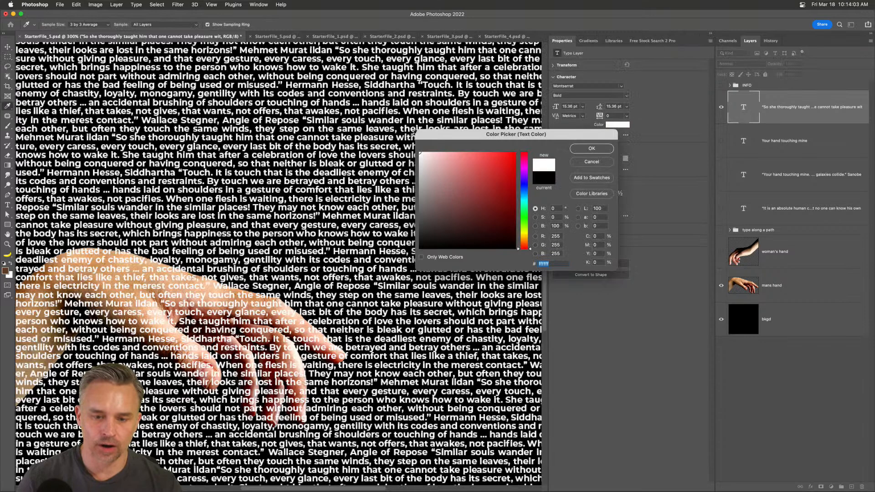
pyautogui.click(590, 148)
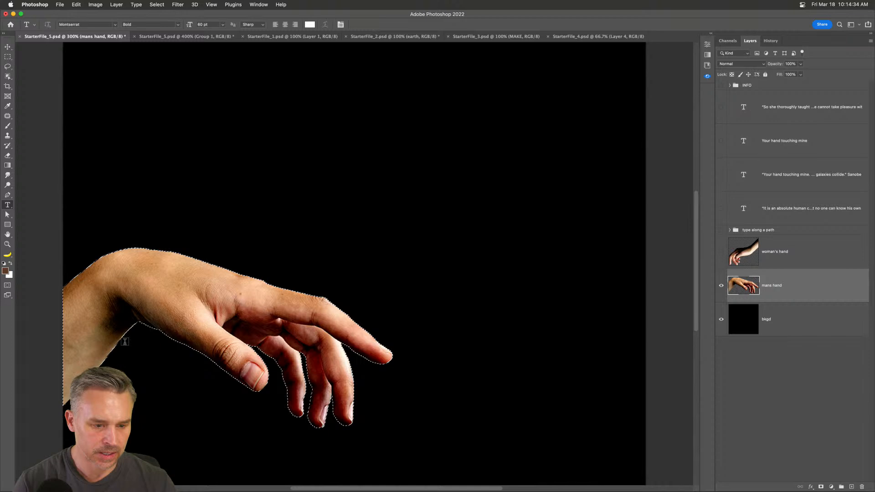
# Hide the man's hand photo, add empty Layer 1, and show the Paths panel.
pyautogui.click(721, 286)
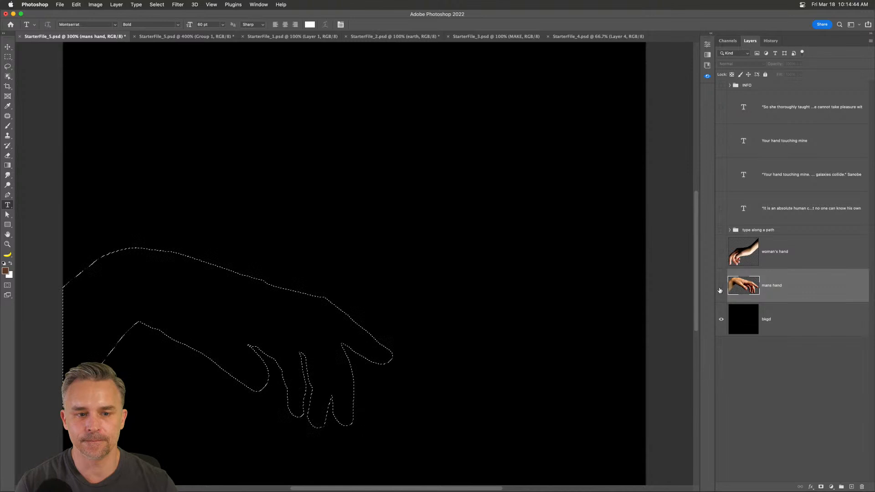
pyautogui.click(258, 5)
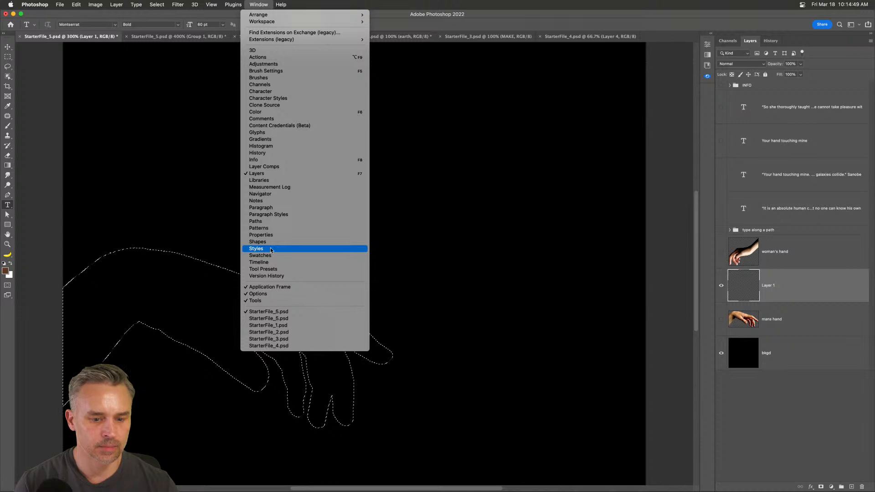
pyautogui.click(255, 221)
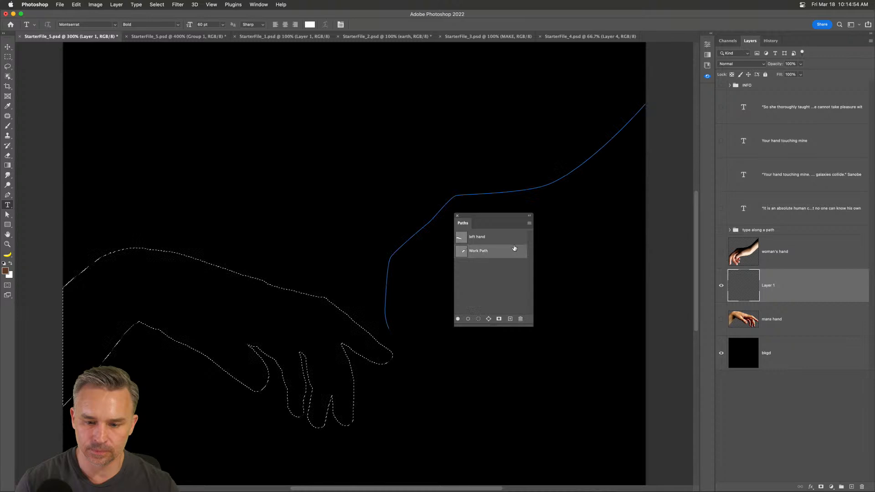
# Save the woman's hand Work Path as 'right hand'.
pyautogui.doubleClick(478, 251)
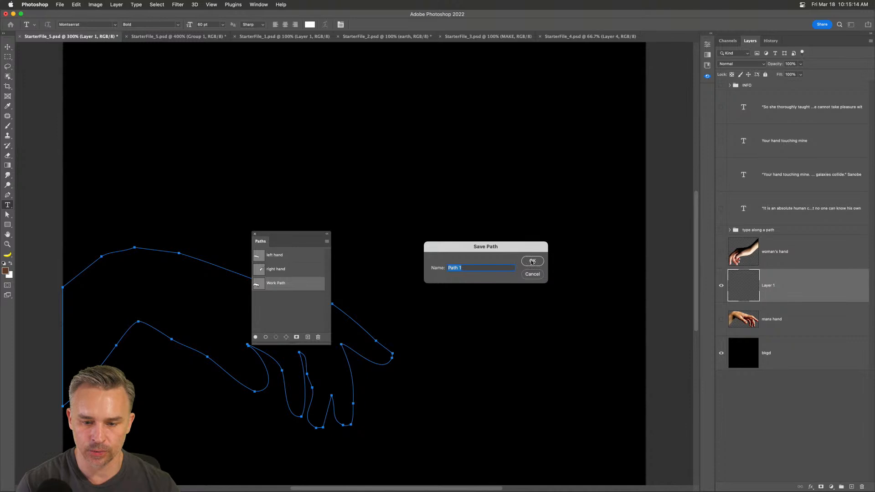
pyautogui.click(531, 261)
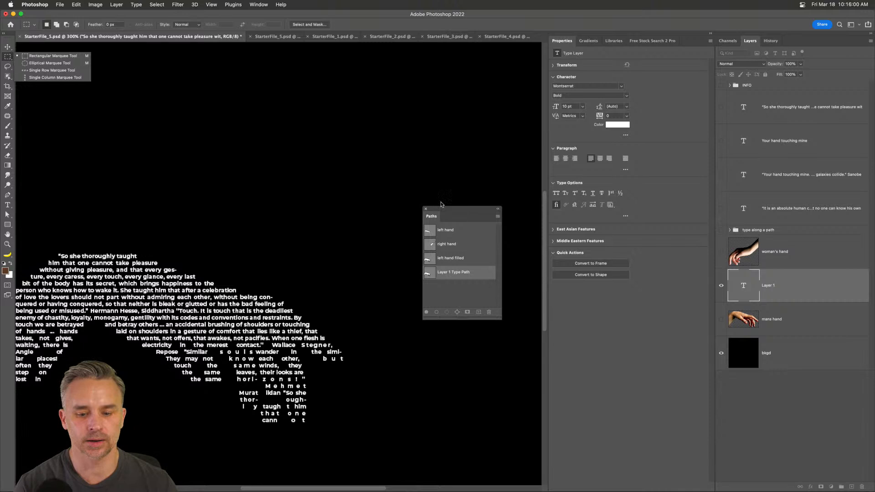
pyautogui.moveTo(737, 299)
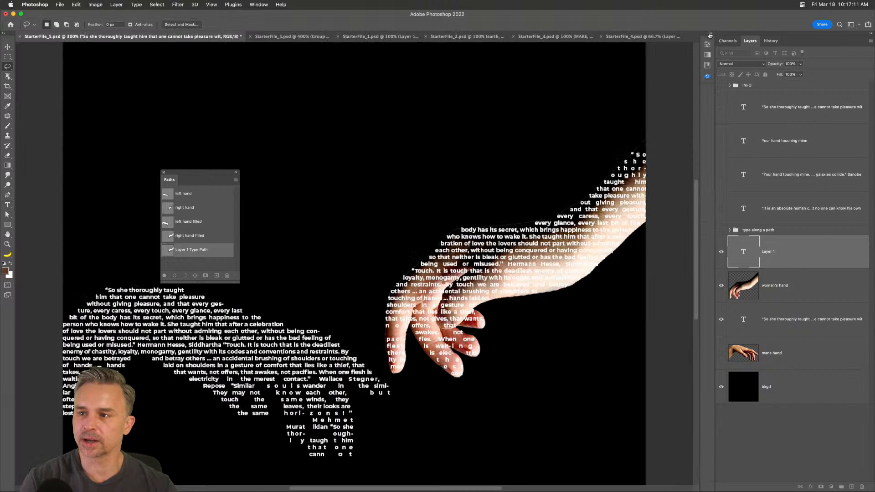
# Save the upper-hand quote type path as 'So she thoroughly taught him'.
pyautogui.doubleClick(196, 249)
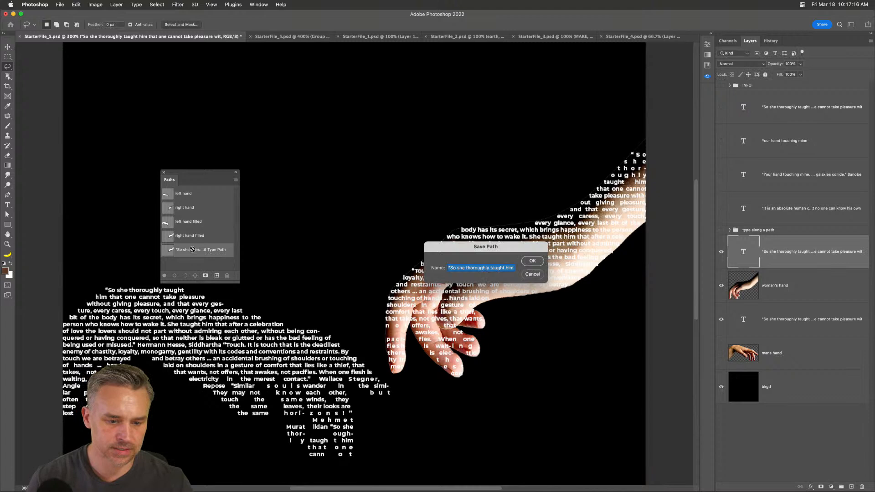
# Confirm the saved quote path and move the text layers beneath both hand photos.
pyautogui.click(532, 260)
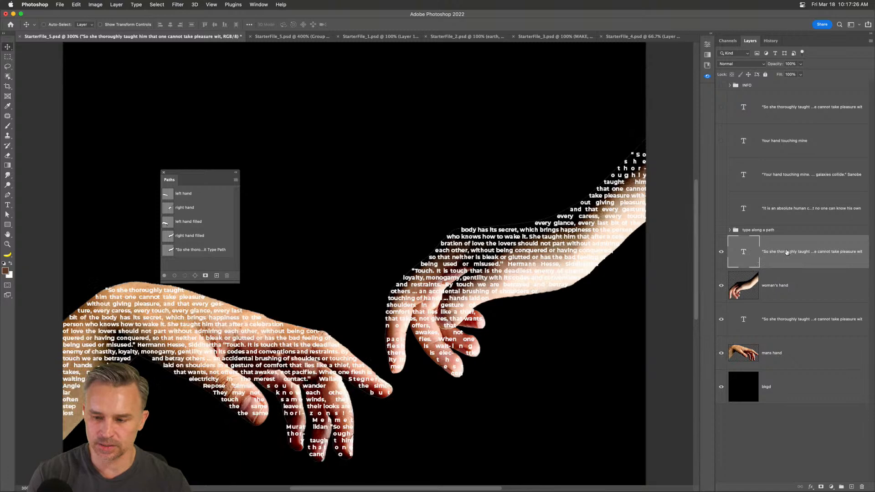
pyautogui.click(722, 252)
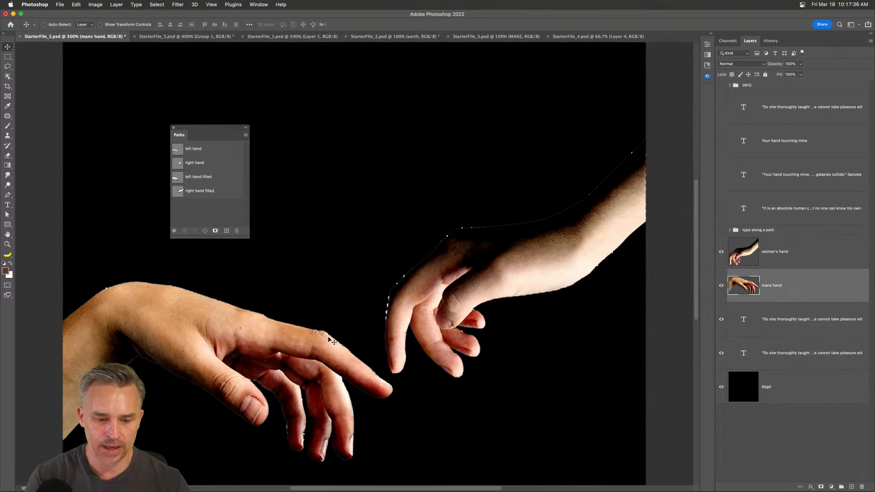
# Set the man's and woman's hand layers to Darken and group the quote layers as Group 2.
pyautogui.click(740, 64)
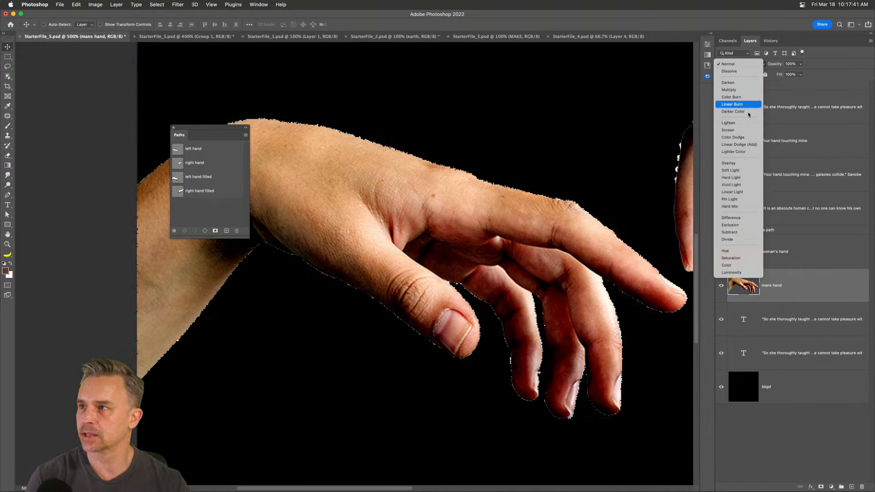
pyautogui.click(728, 82)
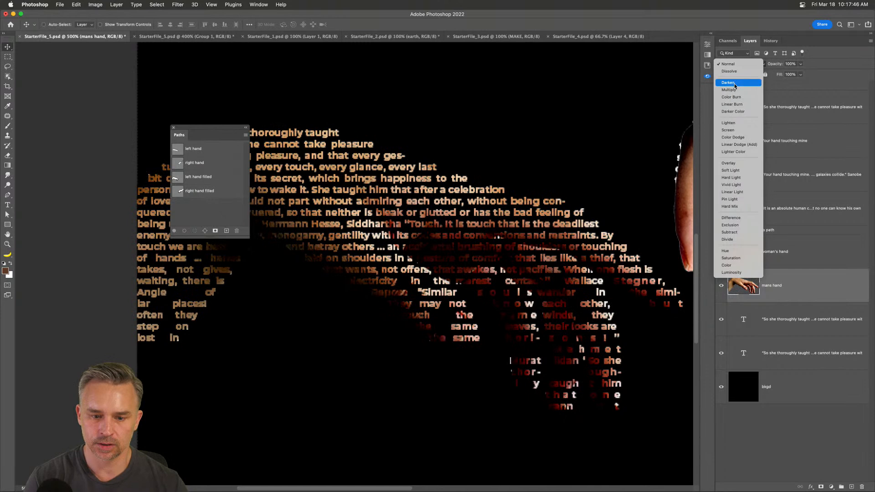
pyautogui.click(728, 83)
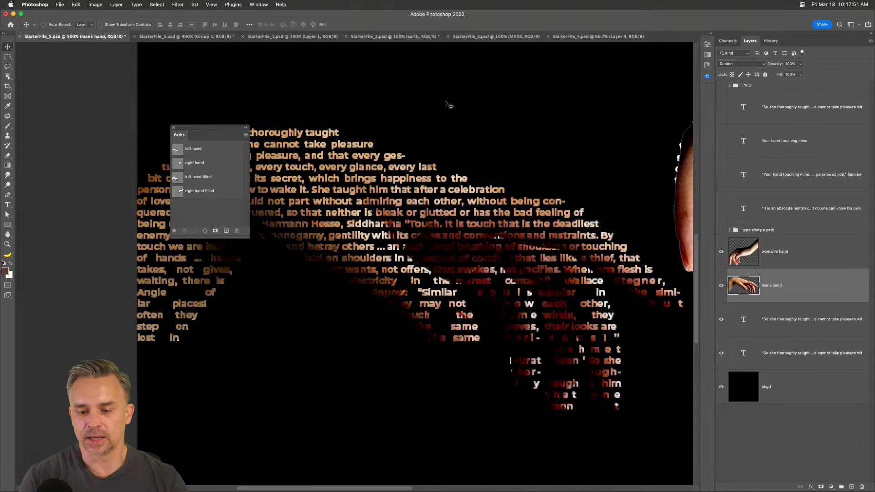
pyautogui.moveTo(209, 134); pyautogui.dragTo(81, 170)
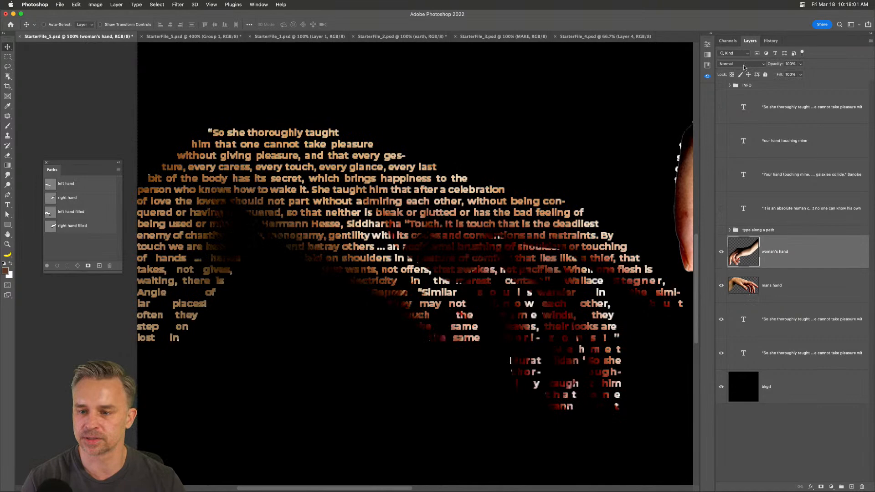
pyautogui.click(741, 64)
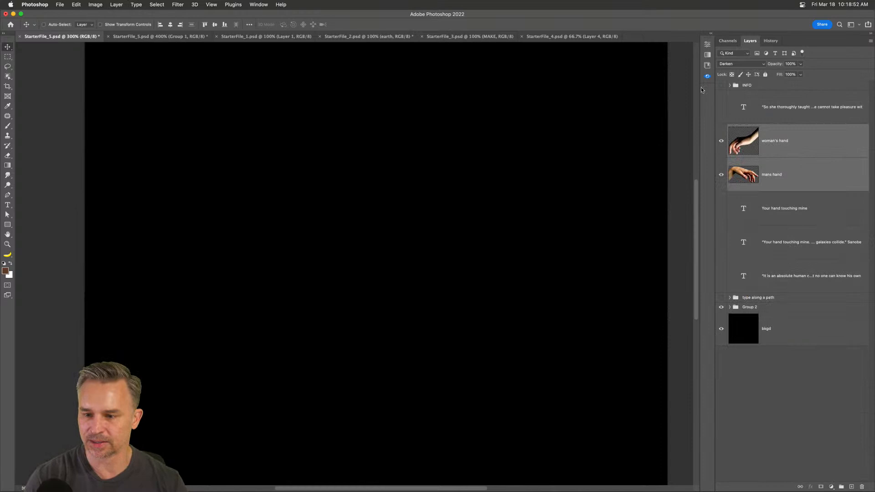
# Merge the hand layers, save as StarterFile_bump.psd, and reopen StarterFile_5.psd.
pyautogui.click(741, 64)
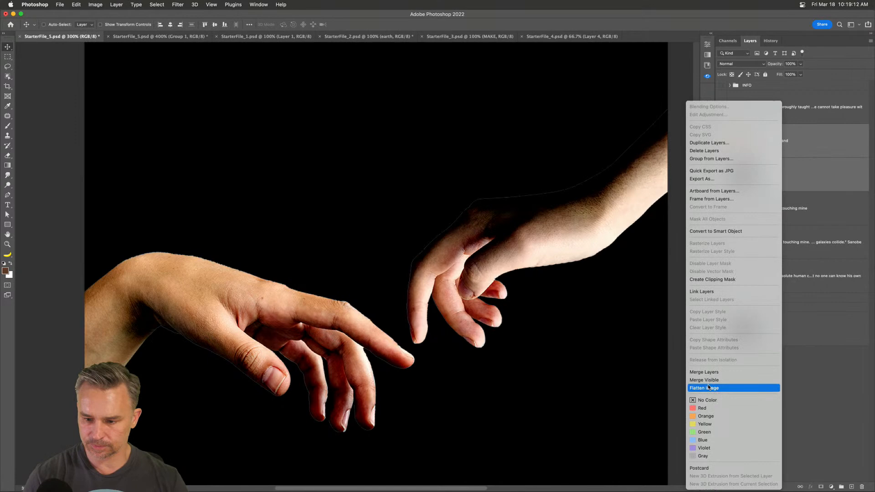
pyautogui.click(59, 5)
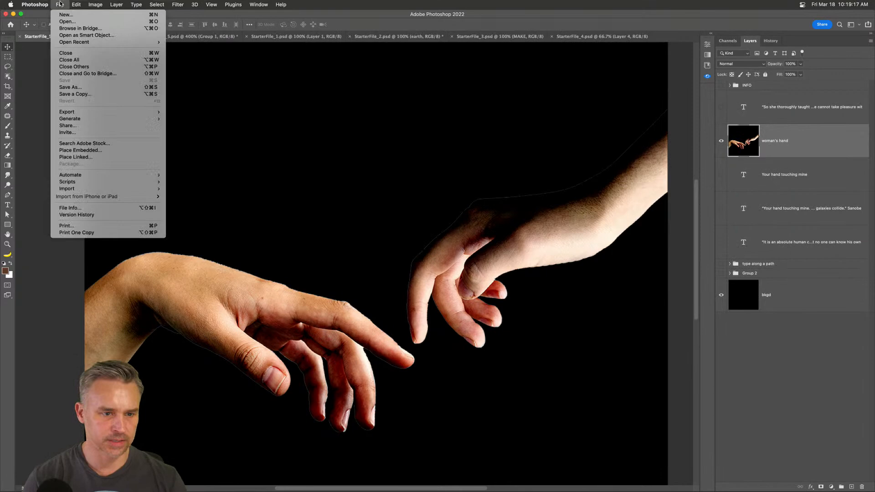
pyautogui.click(70, 86)
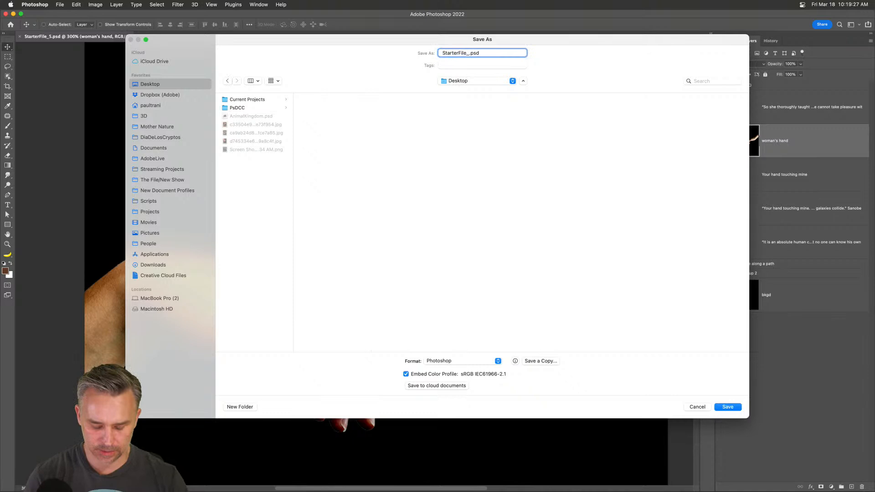
pyautogui.click(59, 5)
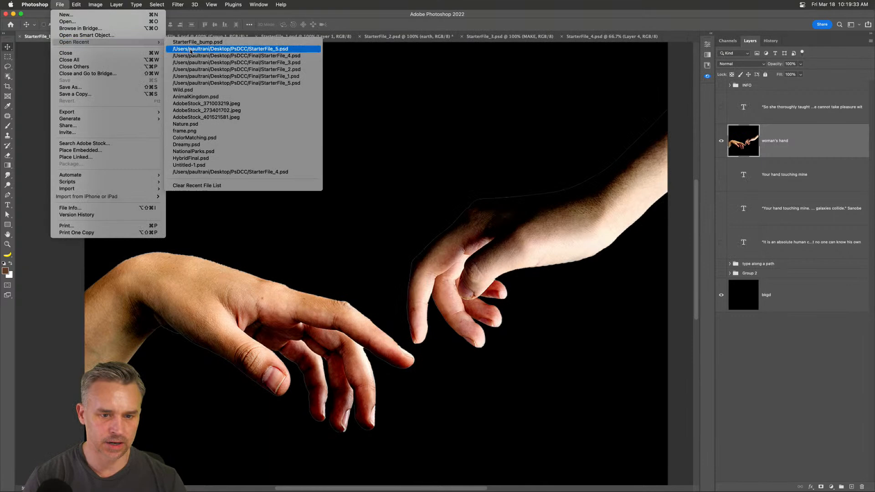
pyautogui.click(231, 49)
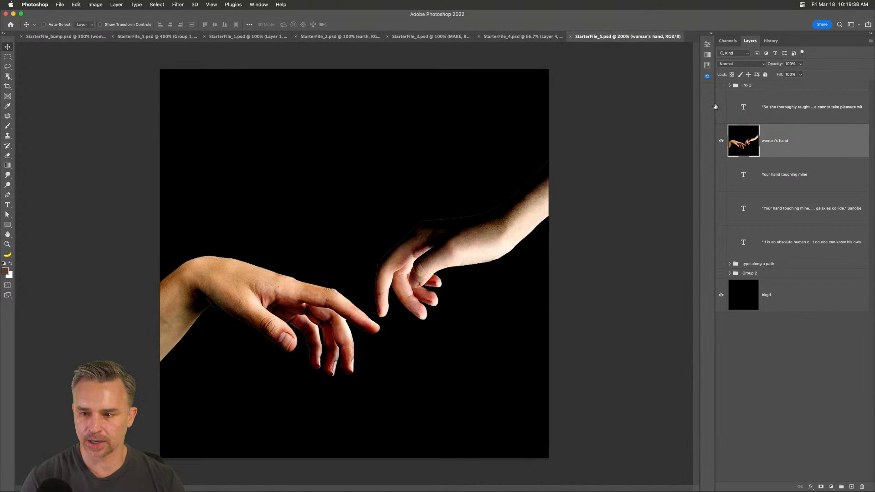
# Show the quote text and apply Displace at scale 25 with the StarterFile_bump map.
pyautogui.click(720, 107)
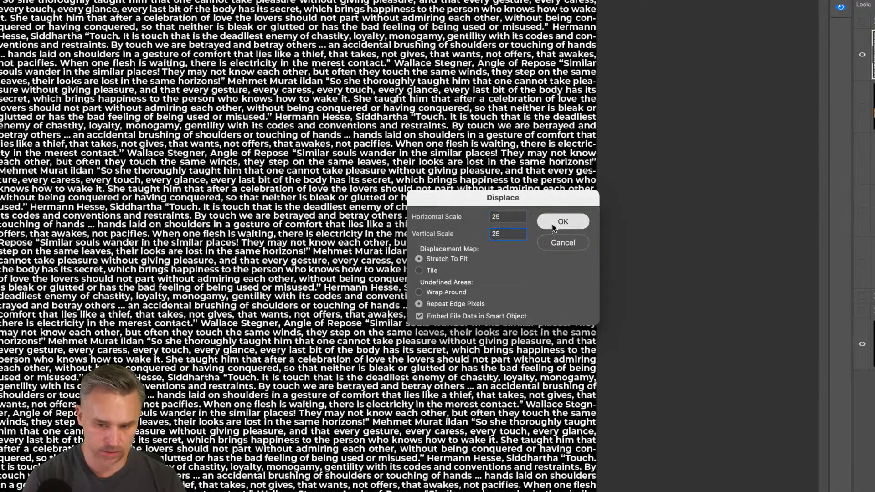
pyautogui.click(562, 222)
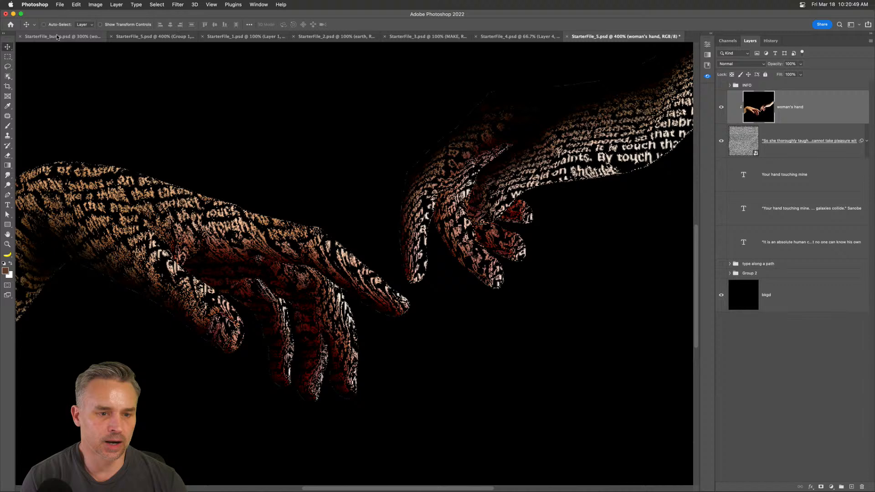
# Blur StarterFile_bump with a 2.1-pixel Gaussian Blur, then return to StarterFile_5.
pyautogui.click(177, 5)
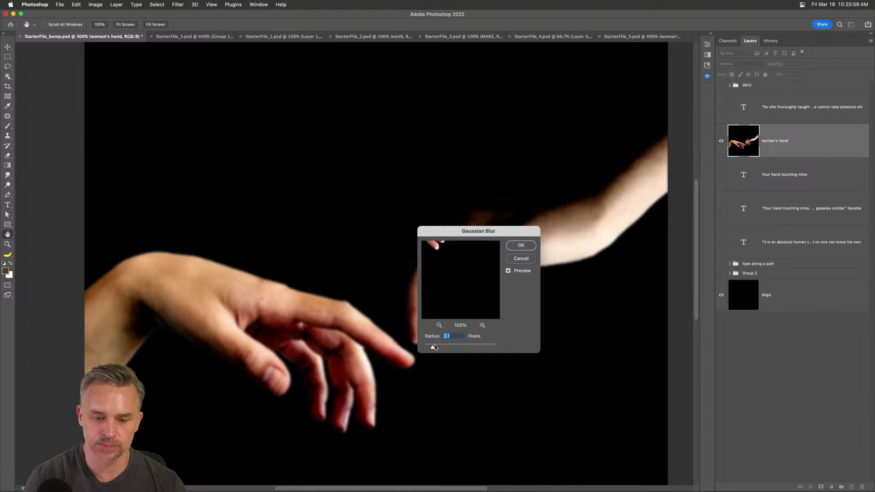
pyautogui.click(520, 246)
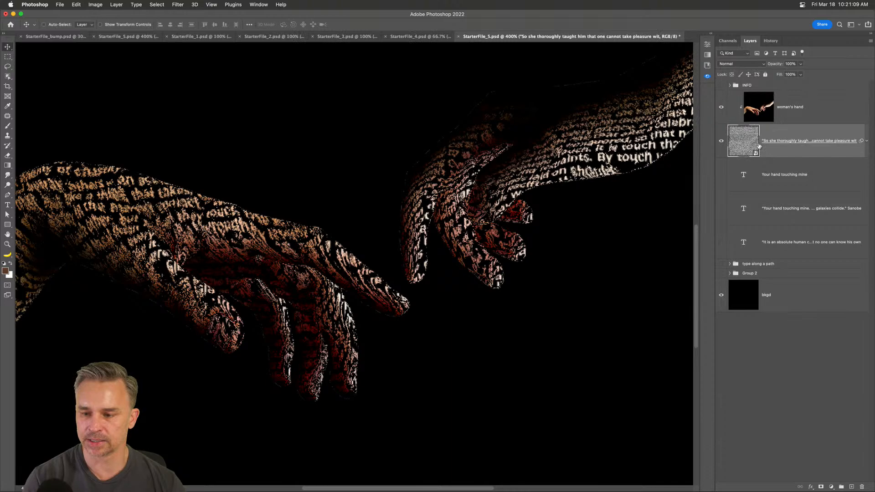
pyautogui.click(178, 5)
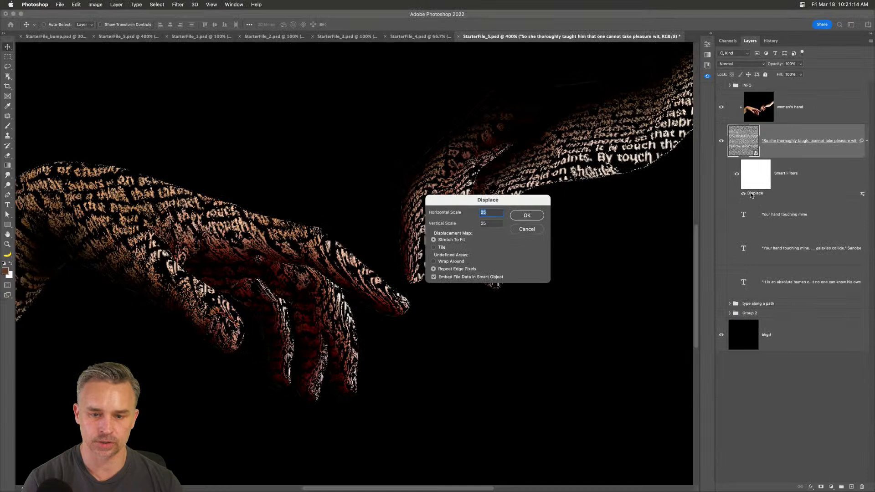
# Apply Displace to the quote text with Horizontal and Vertical Scale of 20.
pyautogui.write('20')
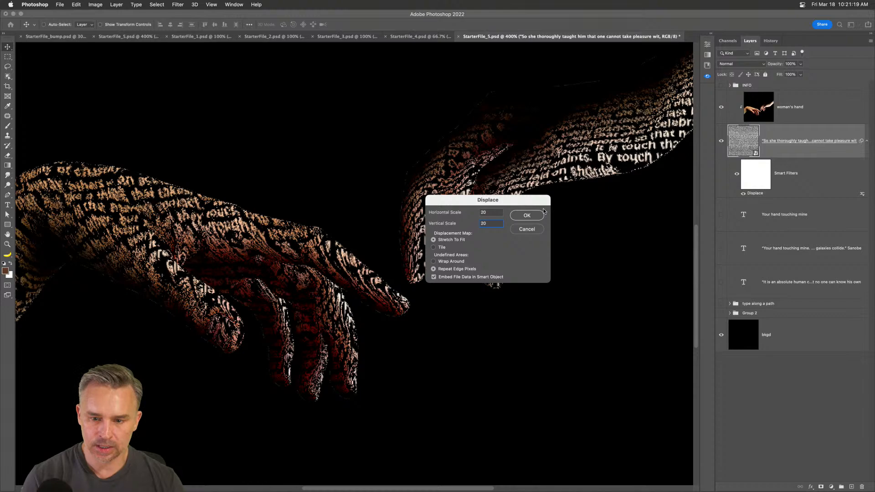
pyautogui.click(526, 216)
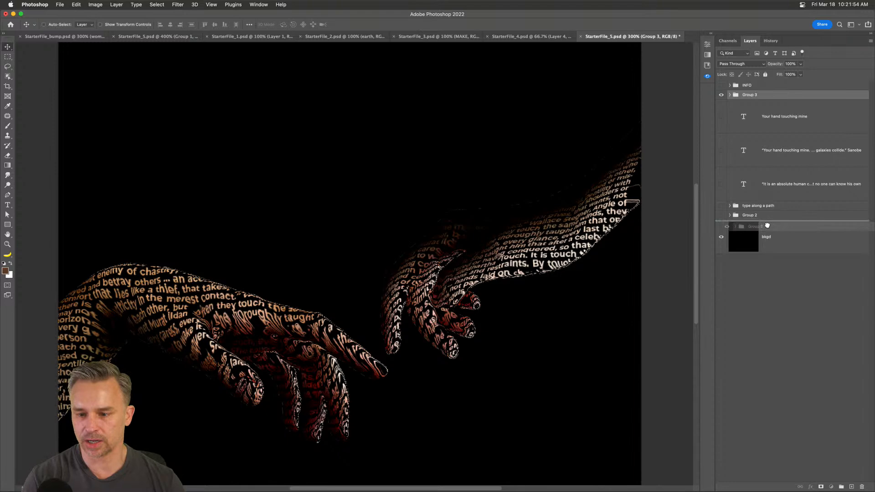
# Move Group 3 below Group 2 and toggle visibility to show the type-along-a-path hands.
pyautogui.click(721, 94)
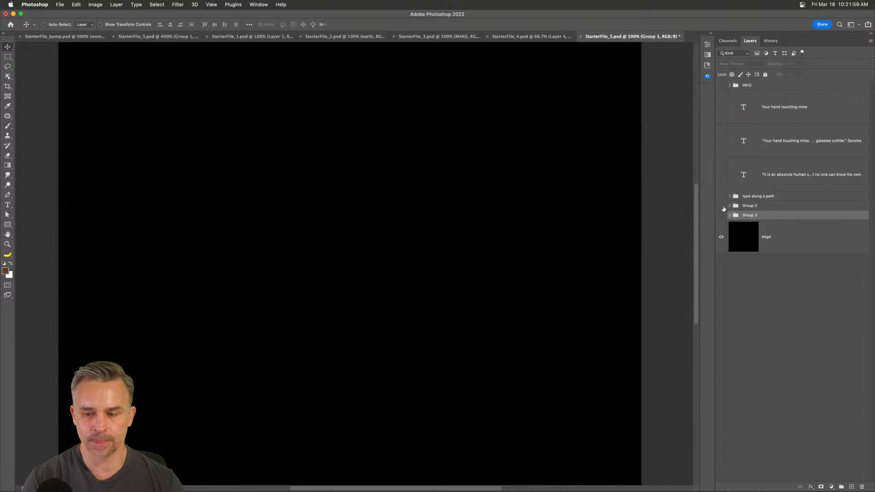
pyautogui.click(729, 205)
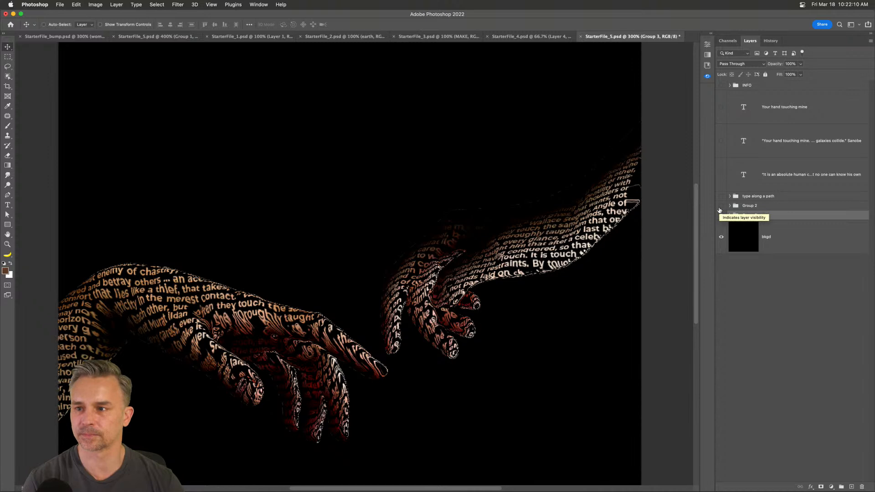
pyautogui.click(721, 214)
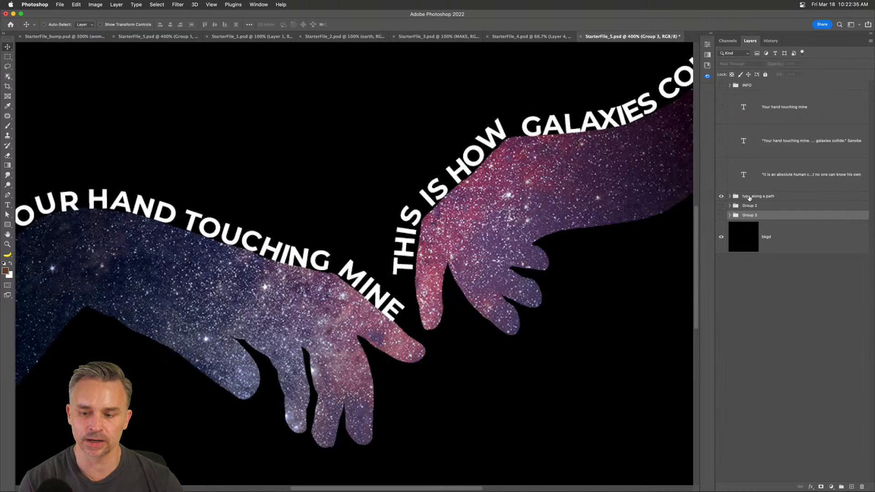
pyautogui.click(758, 196)
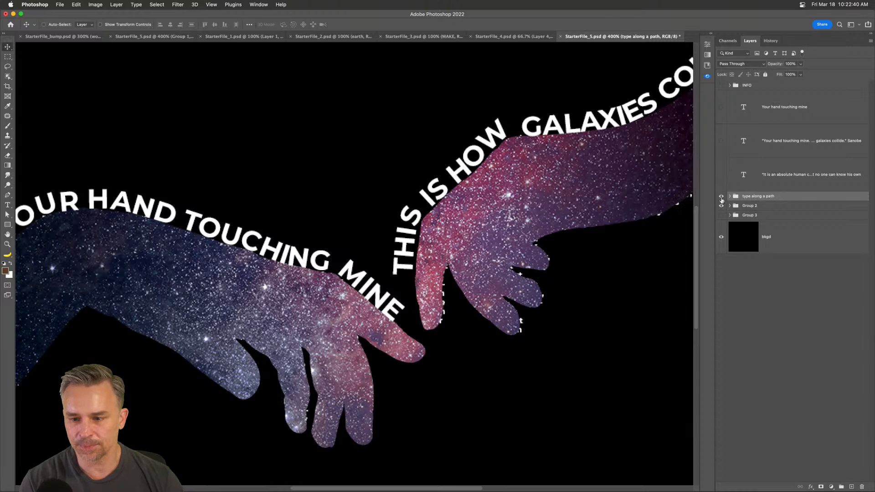
# Re-enable Group 3's quote-filled hands while the type-along-a-path group stays hidden.
pyautogui.click(517, 35)
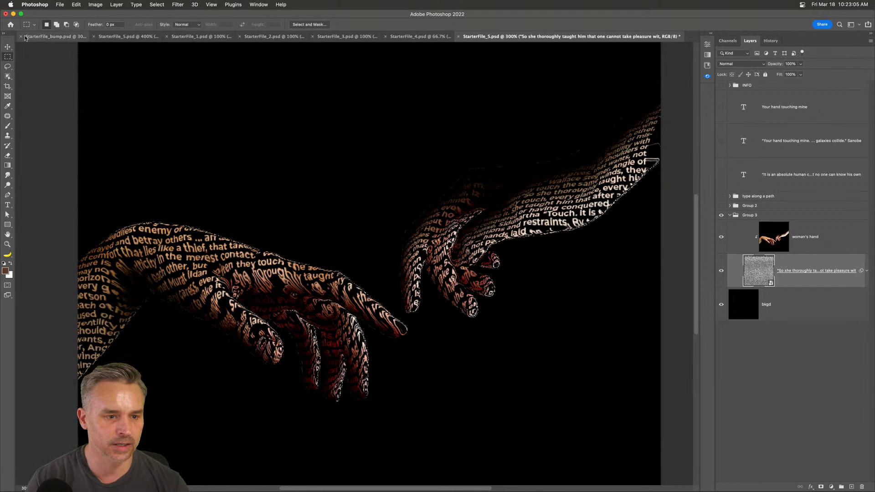
# Close the StarterFile_bump tab, leaving StarterFile_2's flame lettering showing.
pyautogui.click(55, 36)
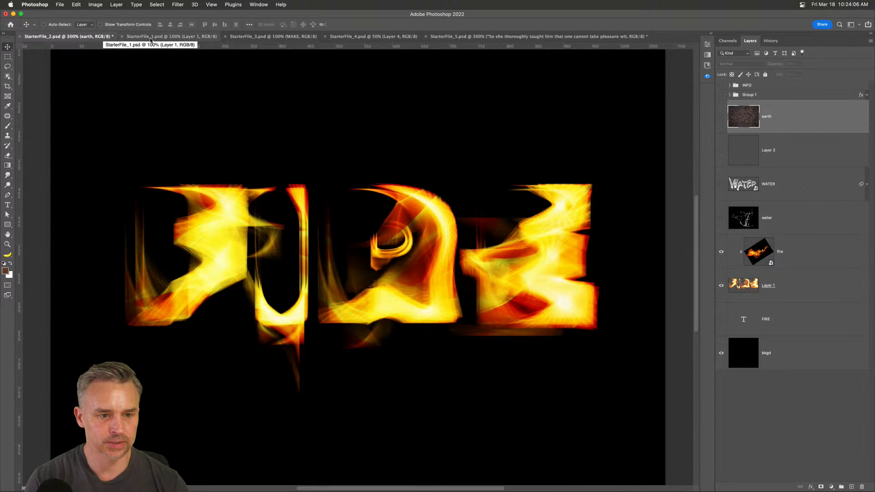
# View StarterFile_1 with THE FLOW layer selected, then return to StarterFile_5.
pyautogui.click(165, 37)
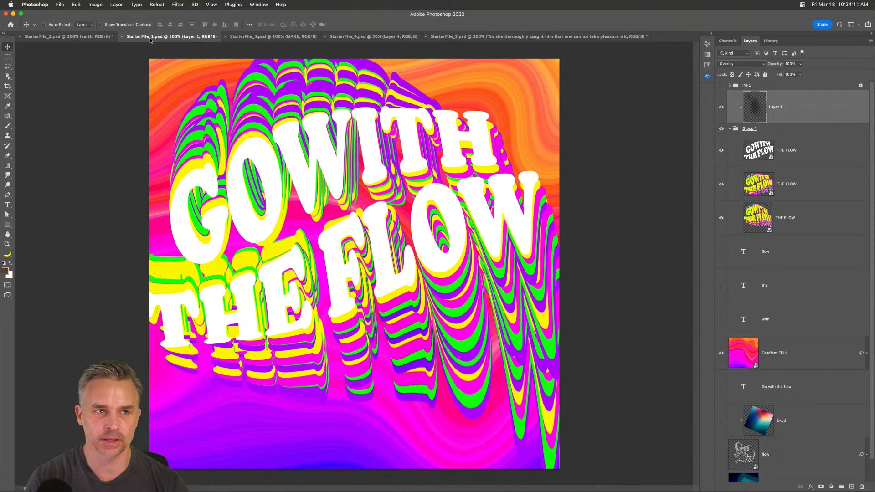
pyautogui.click(781, 150)
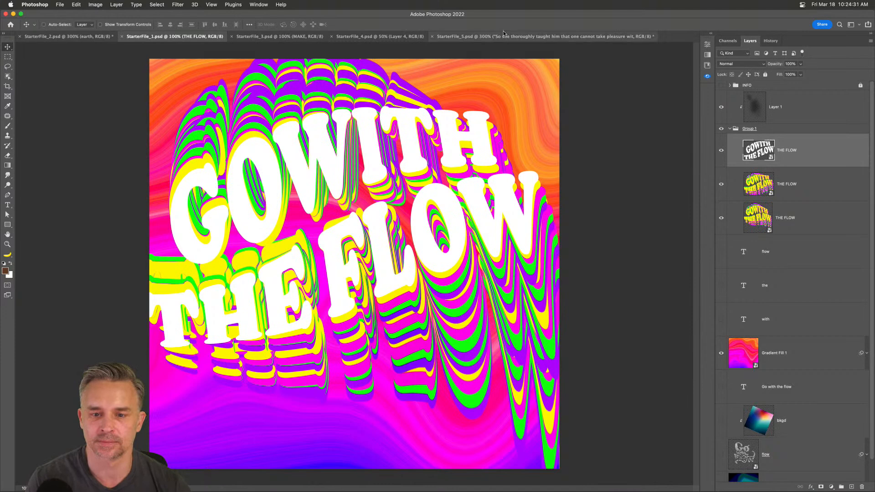
pyautogui.click(544, 36)
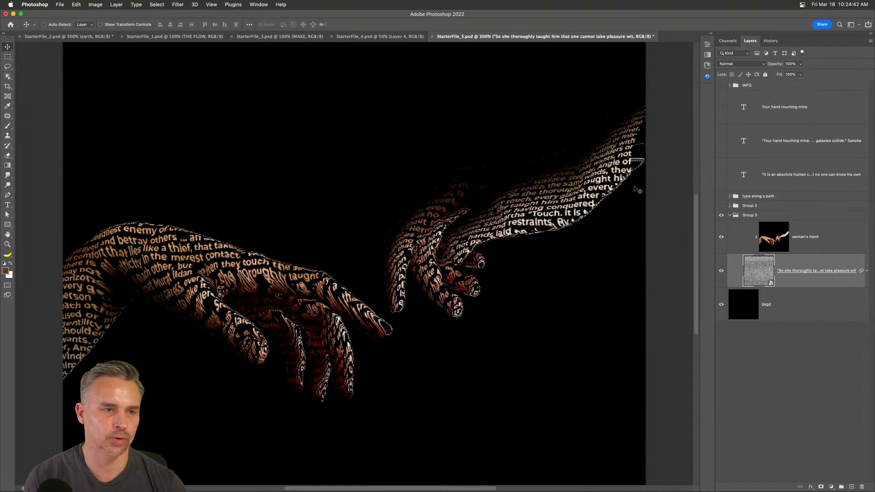
# Tile all open starter files in a grid layout for comparison.
pyautogui.click(258, 5)
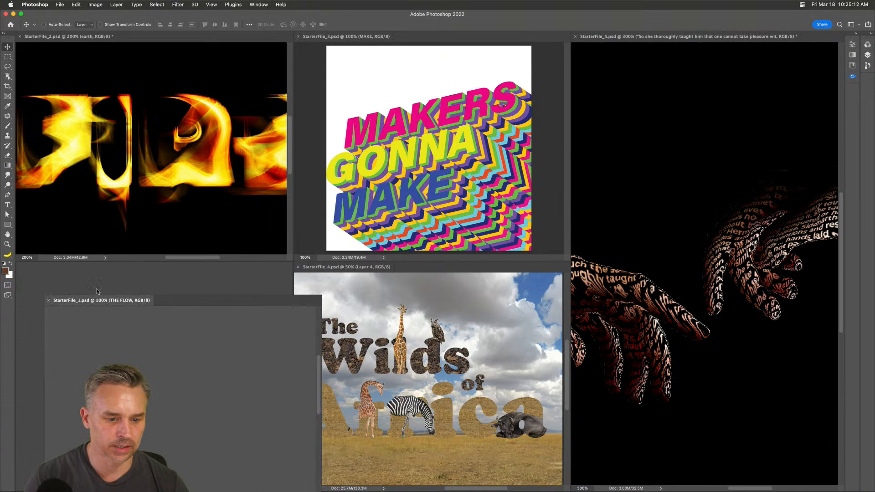
# Dock the floating StarterFile_1 window into the empty lower-left tile.
pyautogui.click(100, 300)
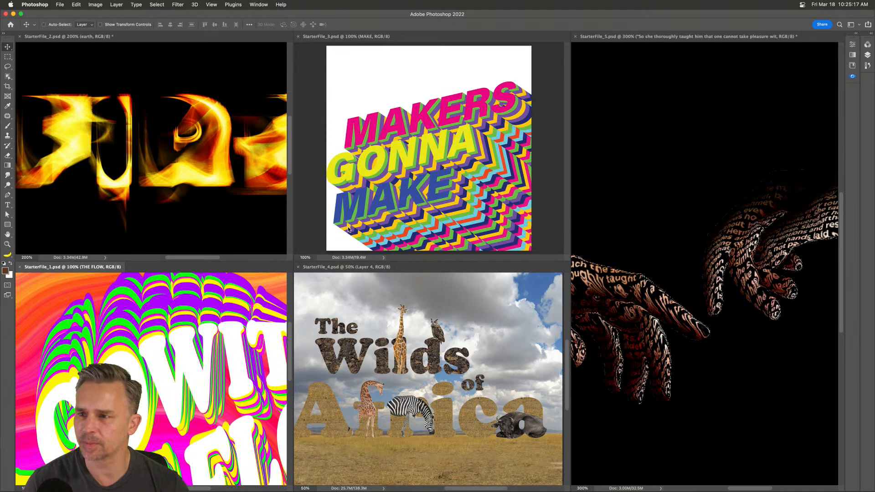